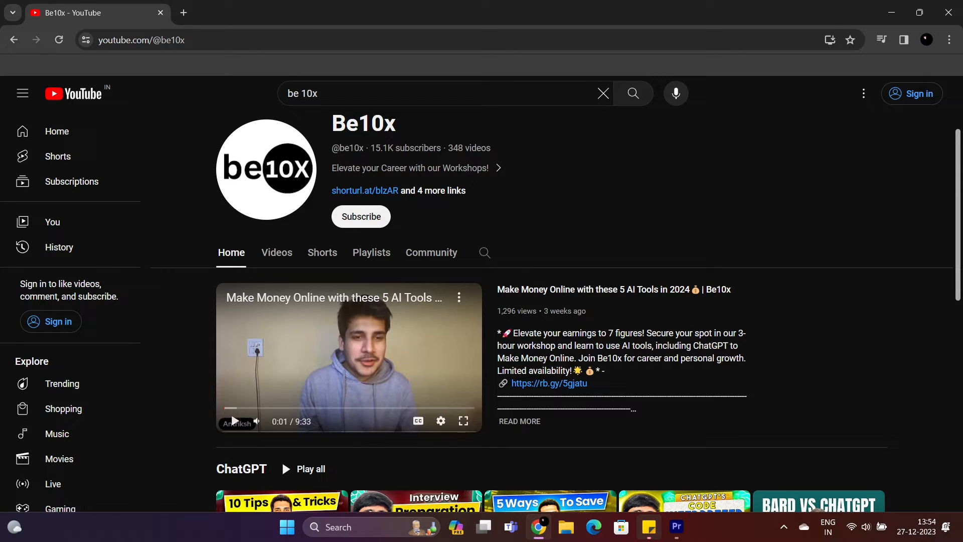
scroll(down, 3)
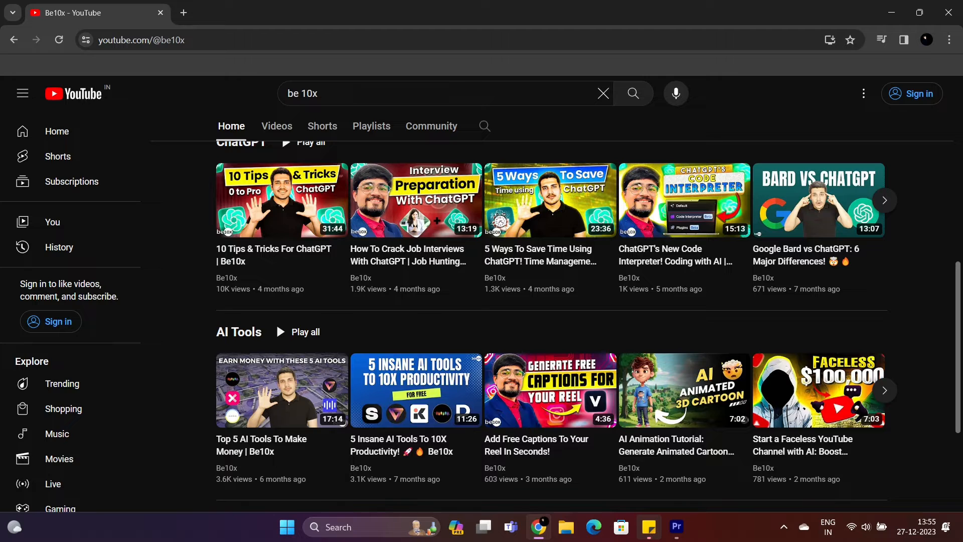